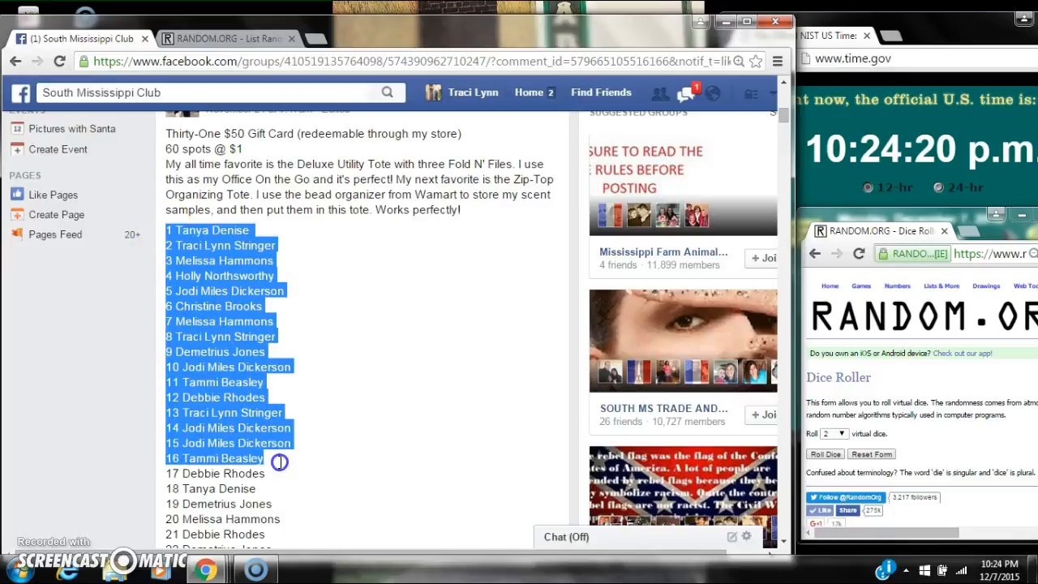
# Step: Post a "live" comment at the end of the raffle post's Facebook thread
pyautogui.scroll(-3)
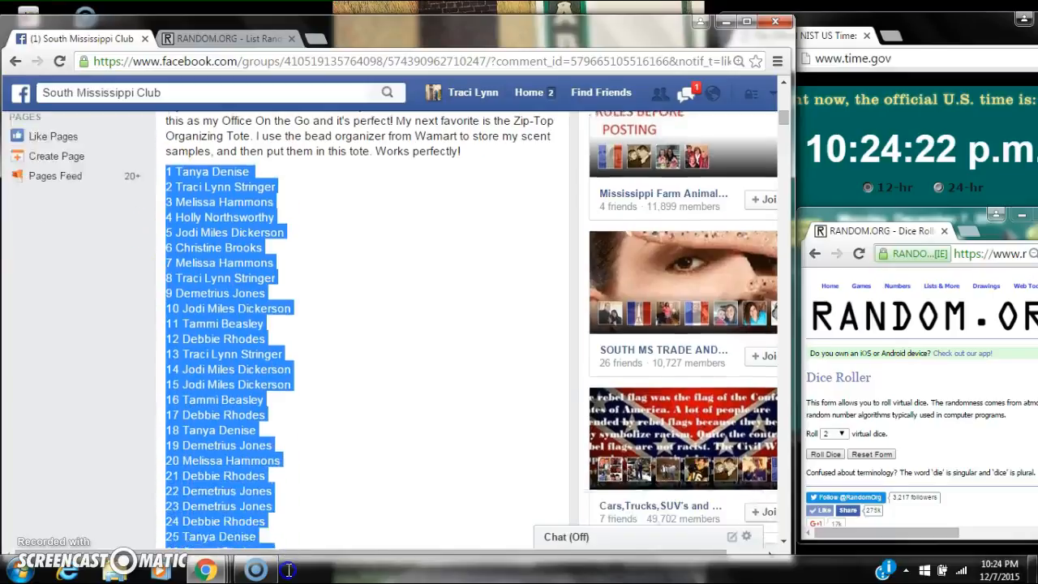
pyautogui.scroll(-3)
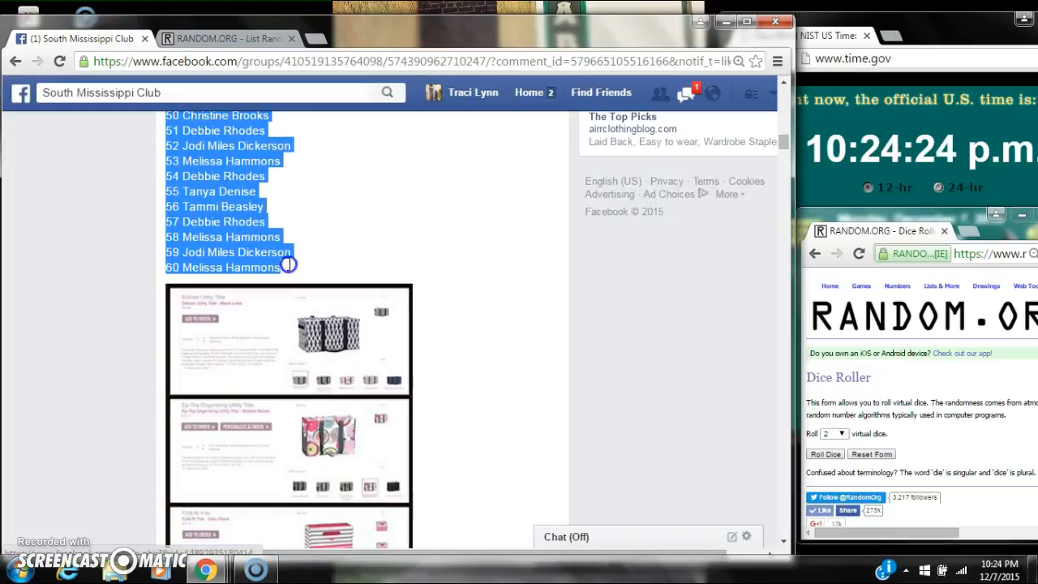
pyautogui.moveTo(817, 221)
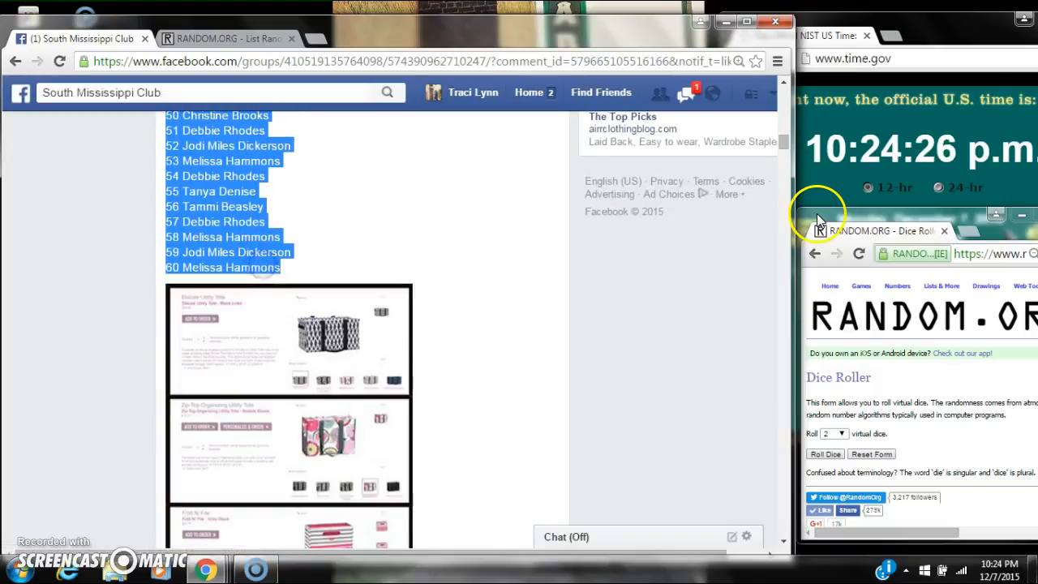
pyautogui.scroll(-3)
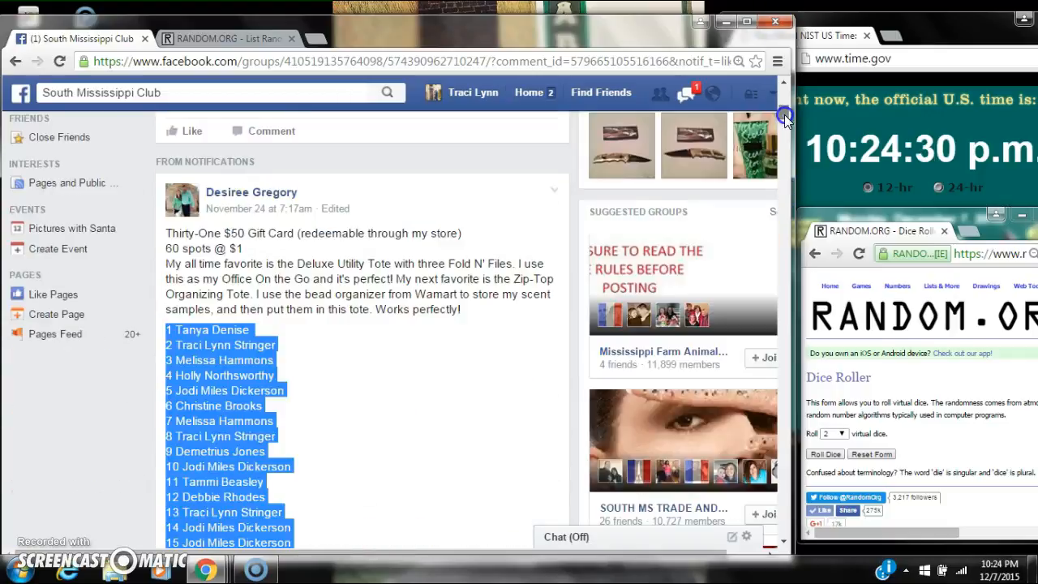
pyautogui.scroll(-3)
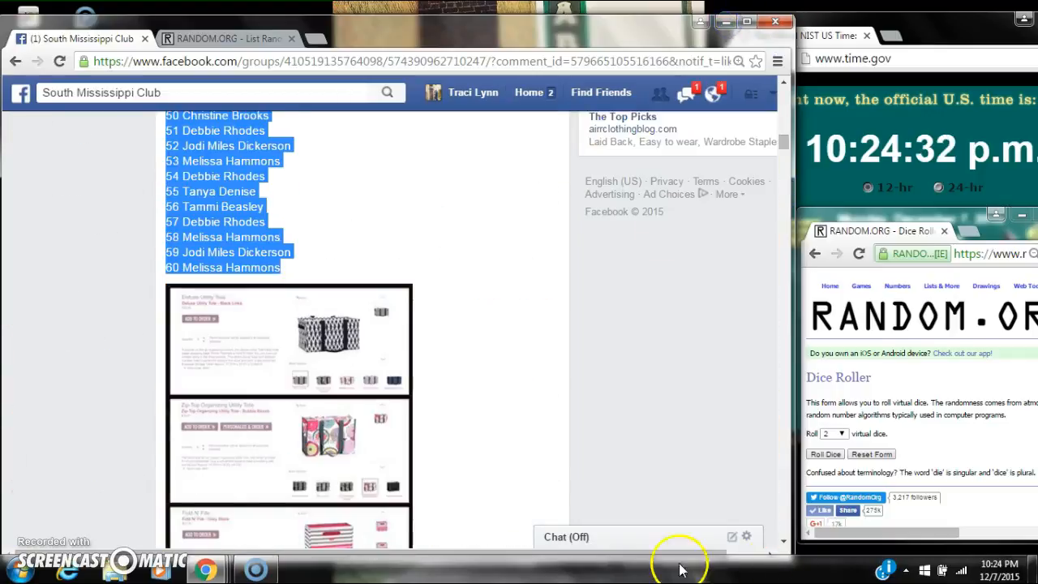
pyautogui.scroll(-3)
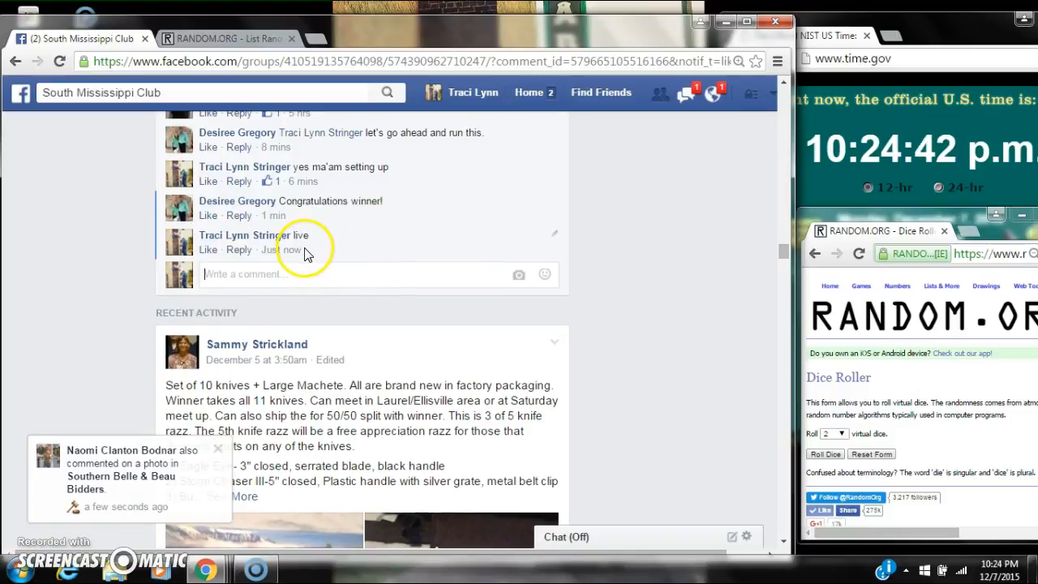
pyautogui.moveTo(279, 250)
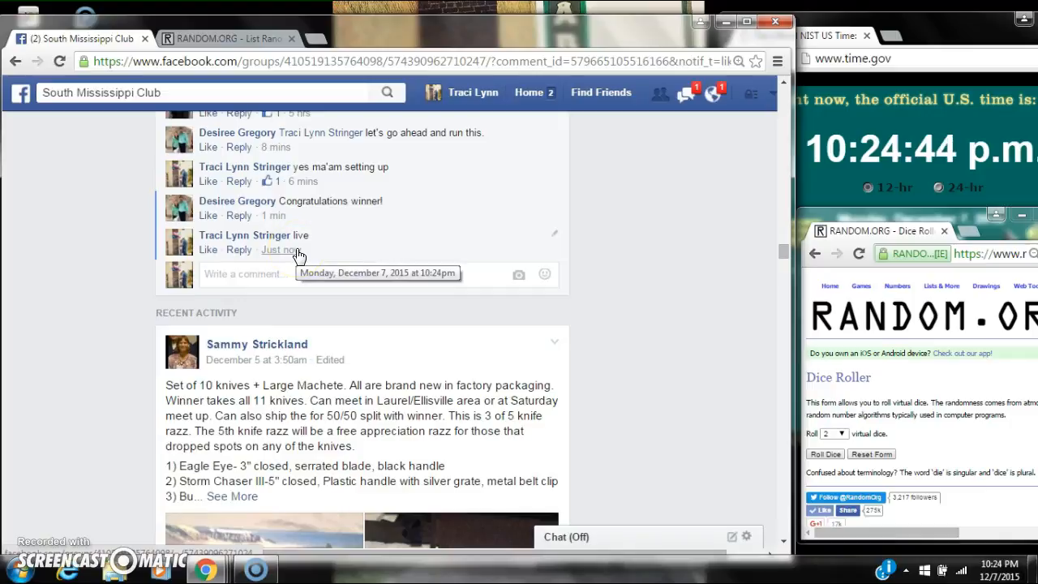
pyautogui.click(997, 567)
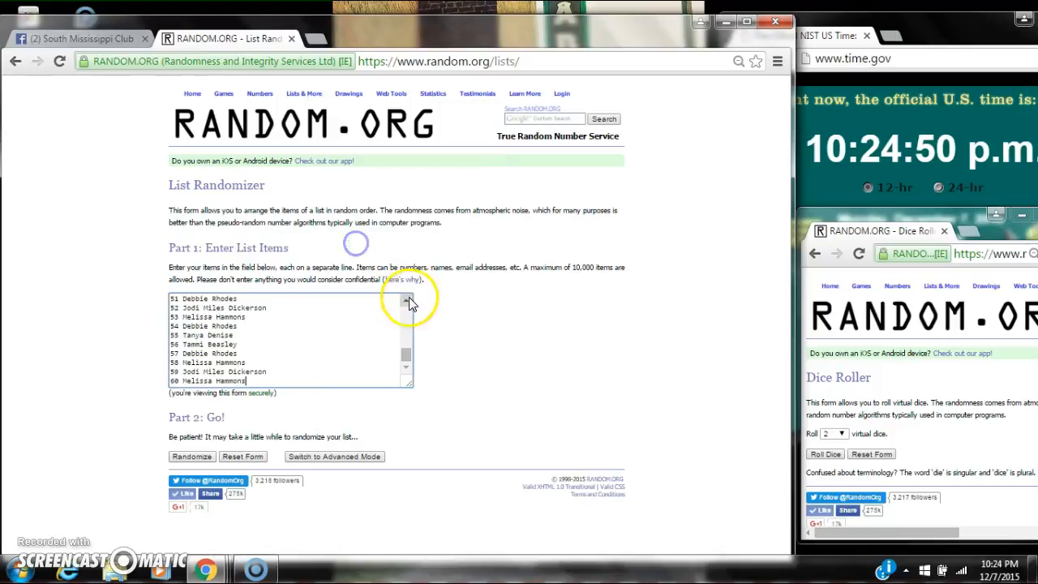
# Step: With the 60 names loaded in the List Randomizer, roll two dice twice in the Dice Roller
pyautogui.click(406, 298)
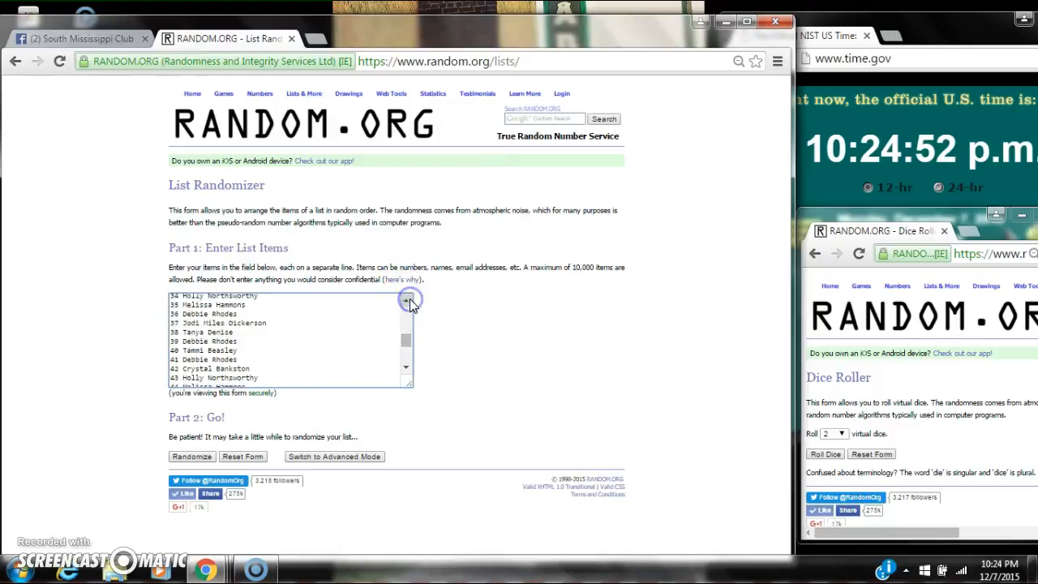
pyautogui.click(406, 300)
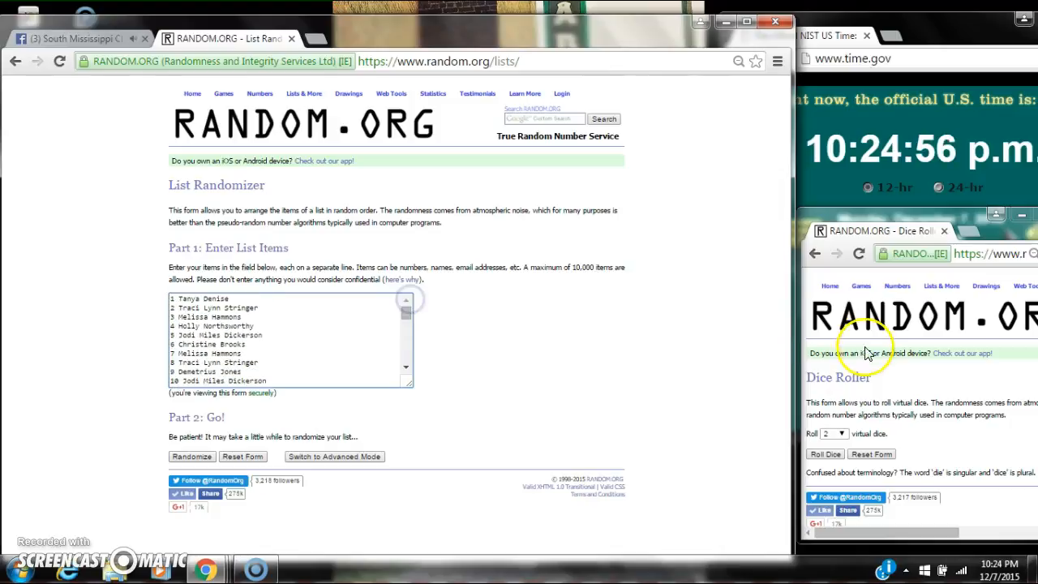
pyautogui.click(824, 454)
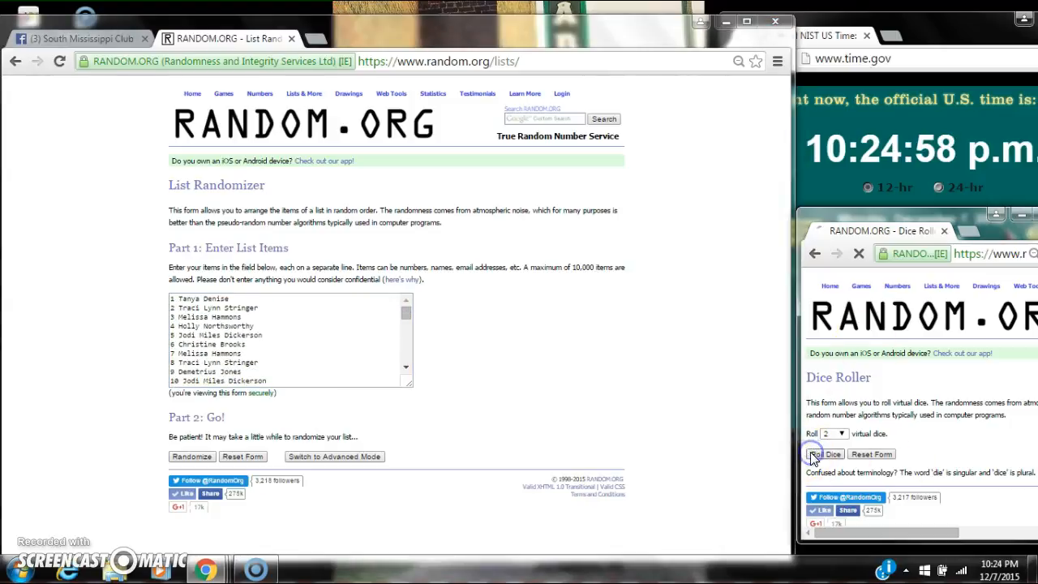
pyautogui.click(827, 454)
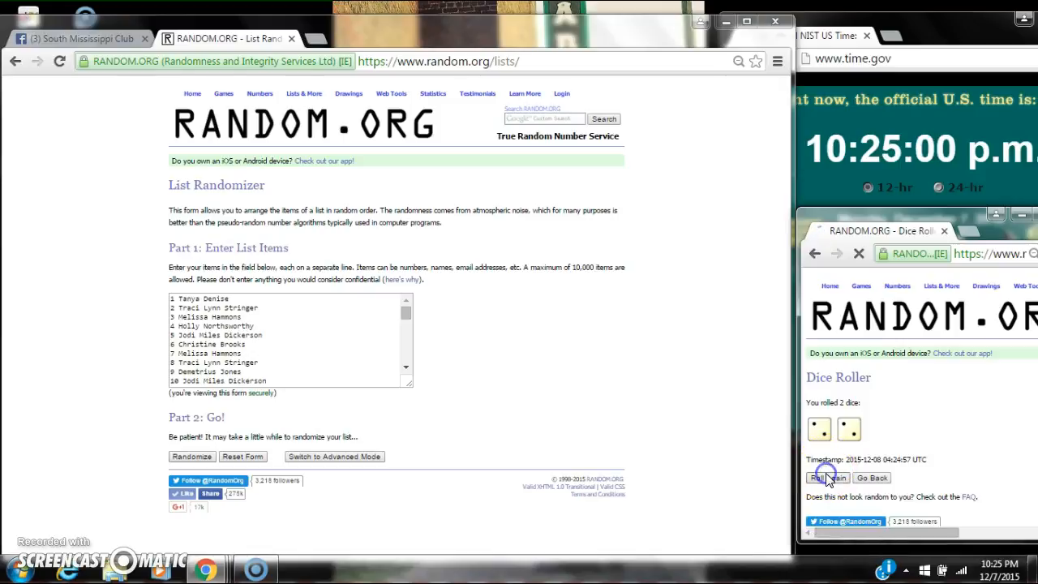
pyautogui.click(827, 477)
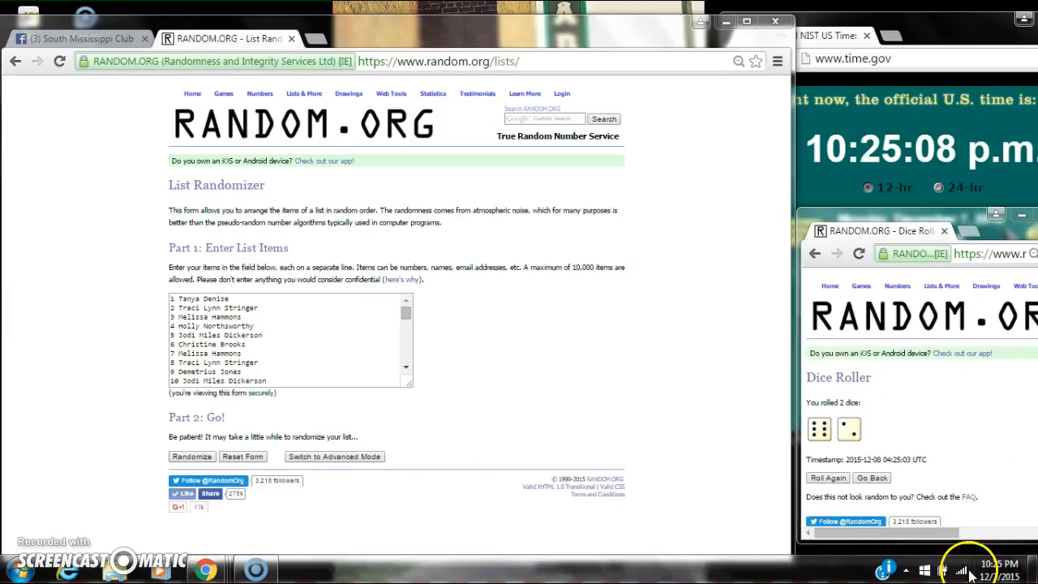
# Step: Randomize the 60-name list and reshuffle it with Again through the sixth time
pyautogui.click(192, 457)
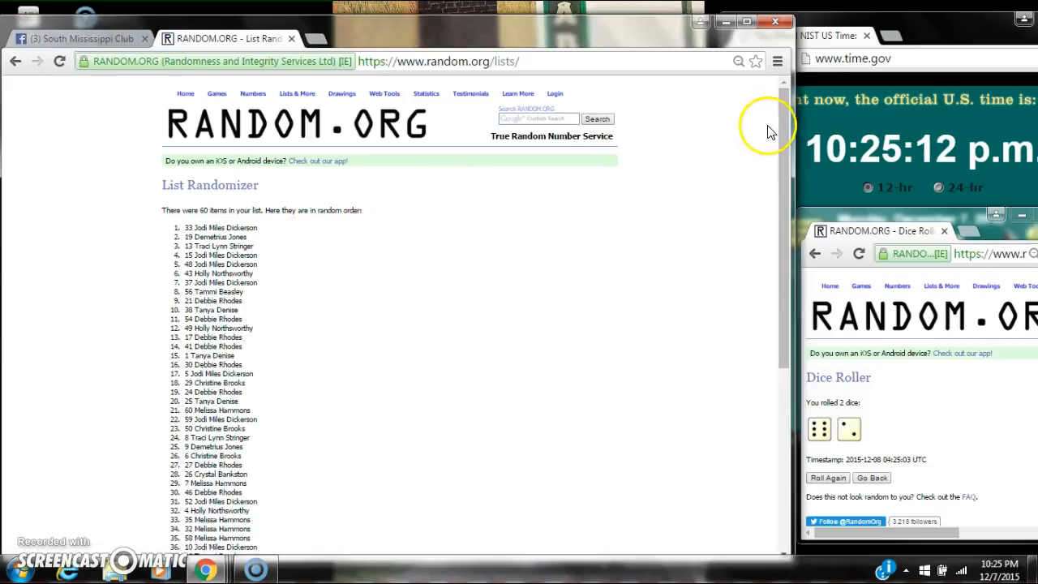
pyautogui.scroll(-3)
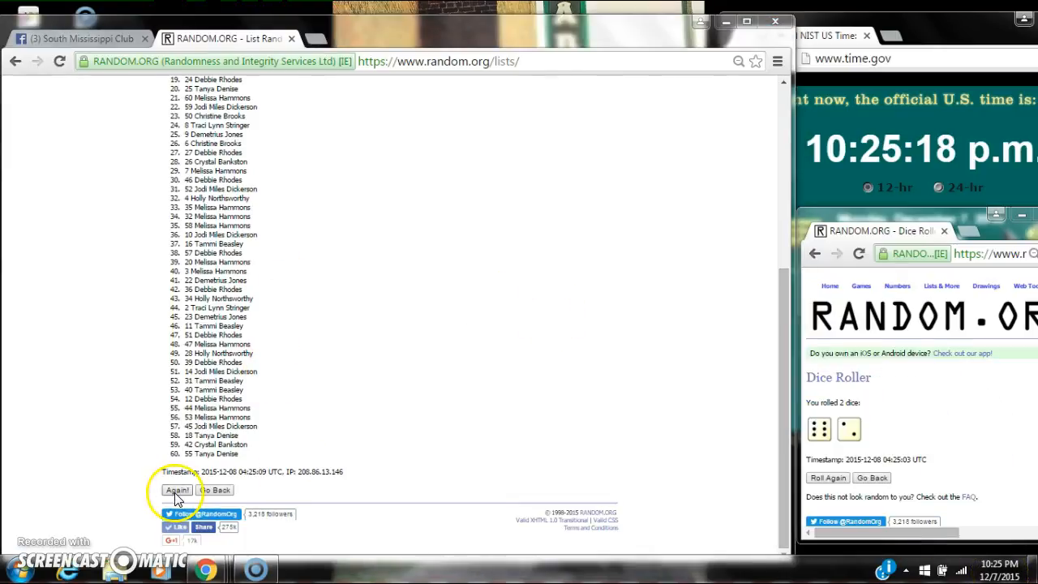
pyautogui.click(178, 489)
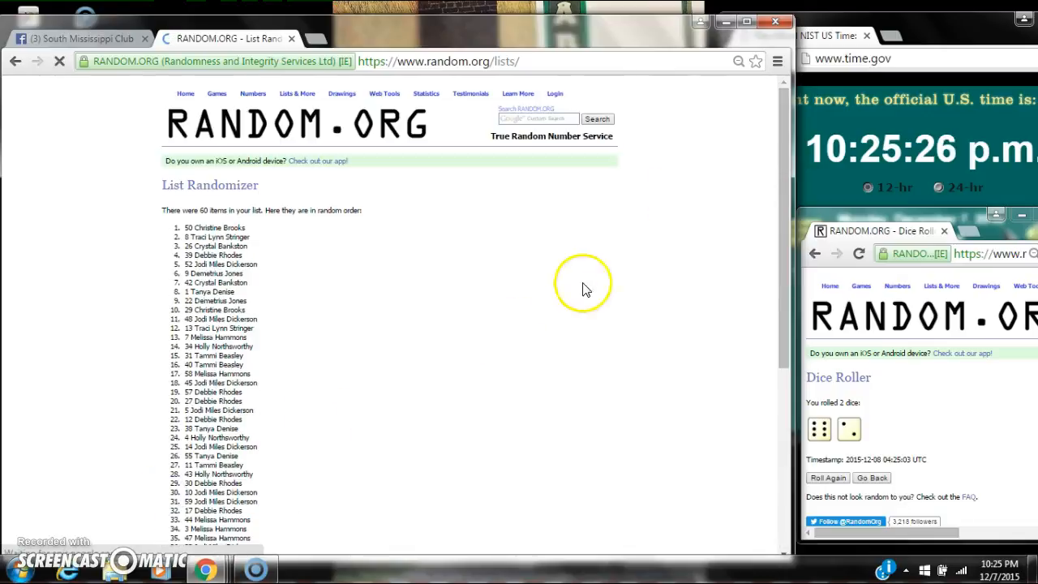
pyautogui.scroll(-3)
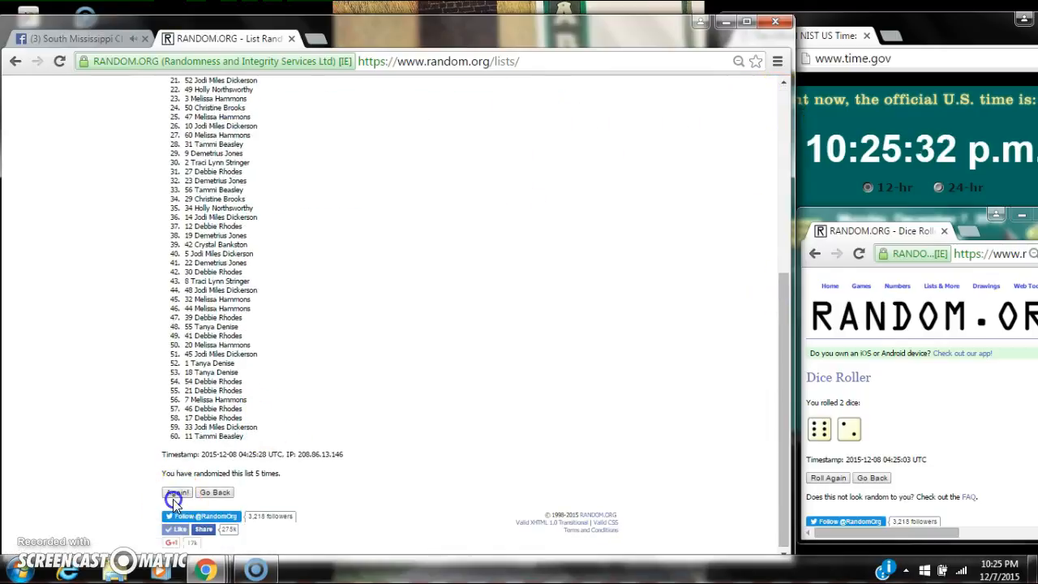
pyautogui.click(175, 493)
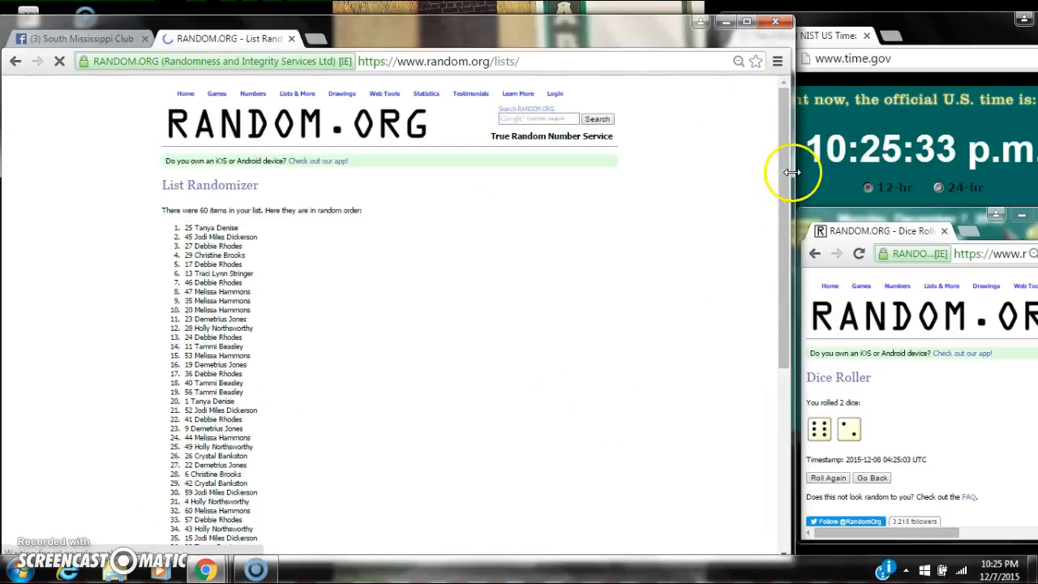
# Step: Reshuffle the list a seventh and eighth time to match the dice roll
pyautogui.scroll(-3)
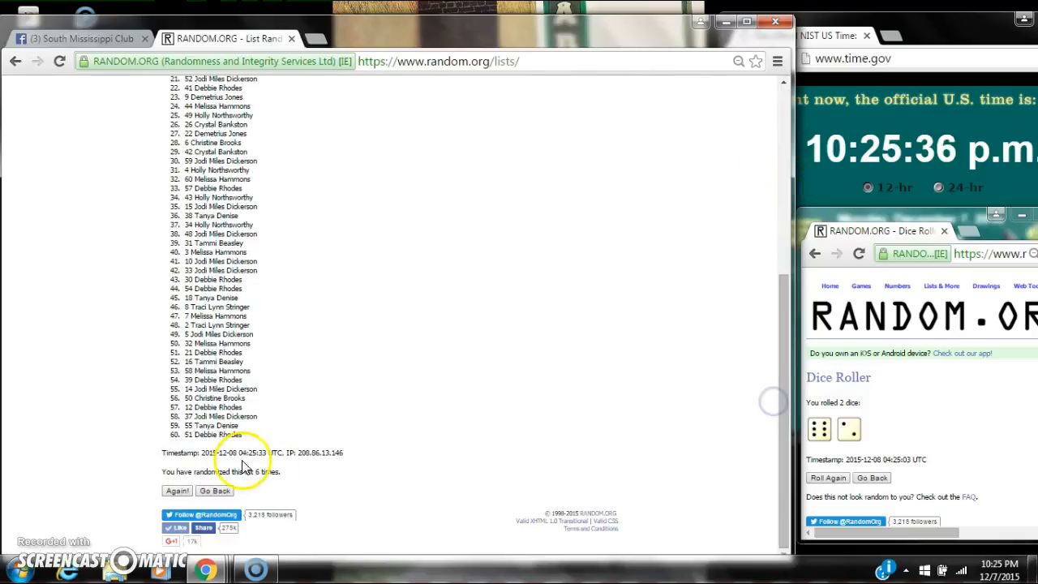
pyautogui.click(176, 490)
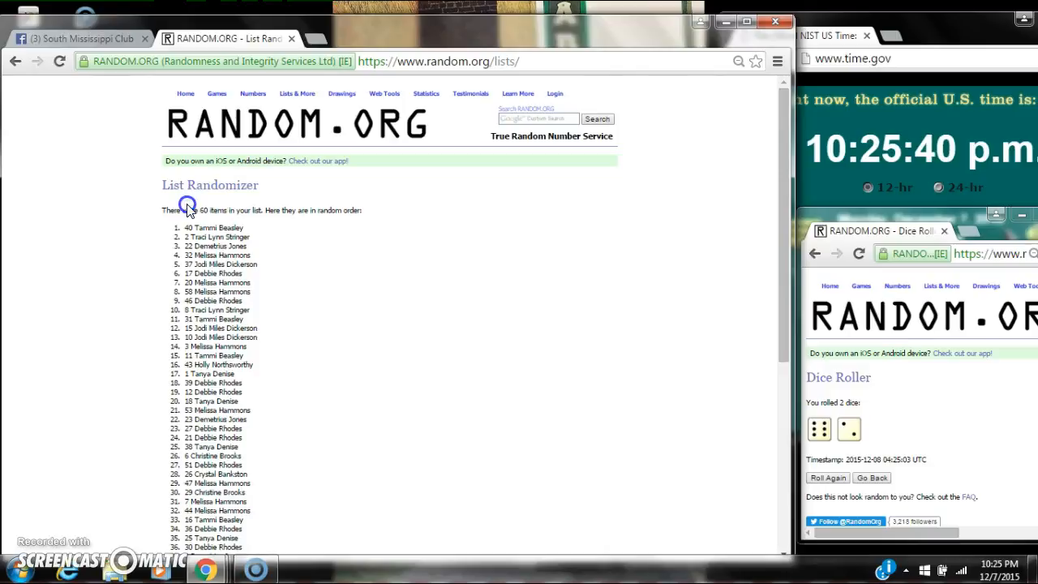
pyautogui.scroll(-3)
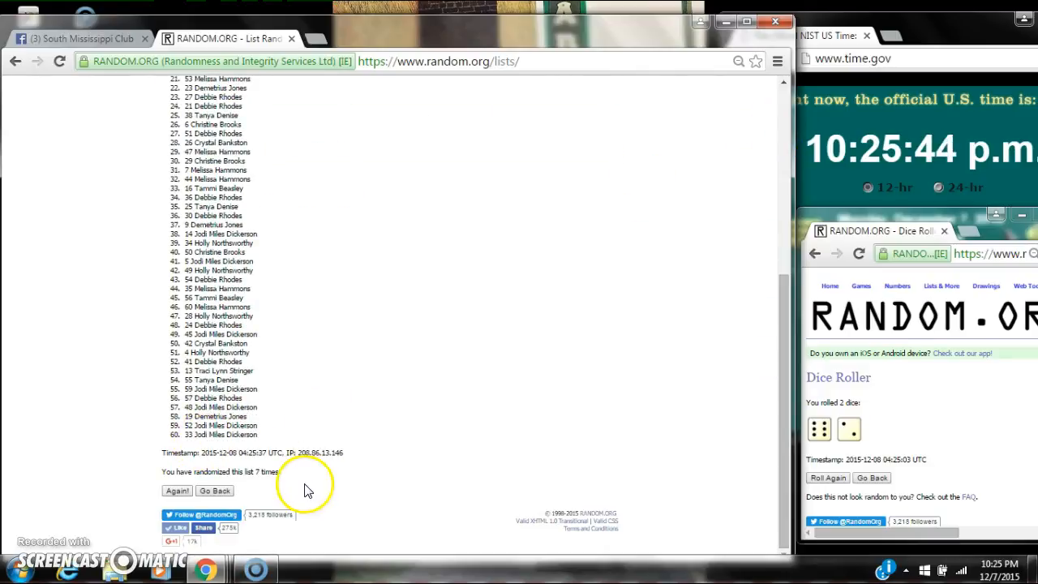
pyautogui.click(996, 564)
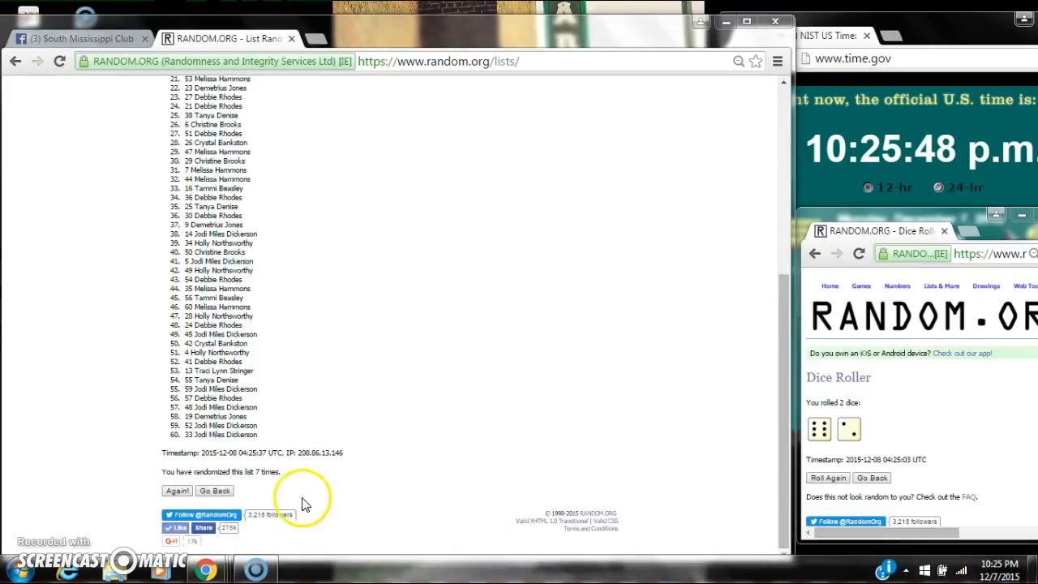
pyautogui.click(177, 489)
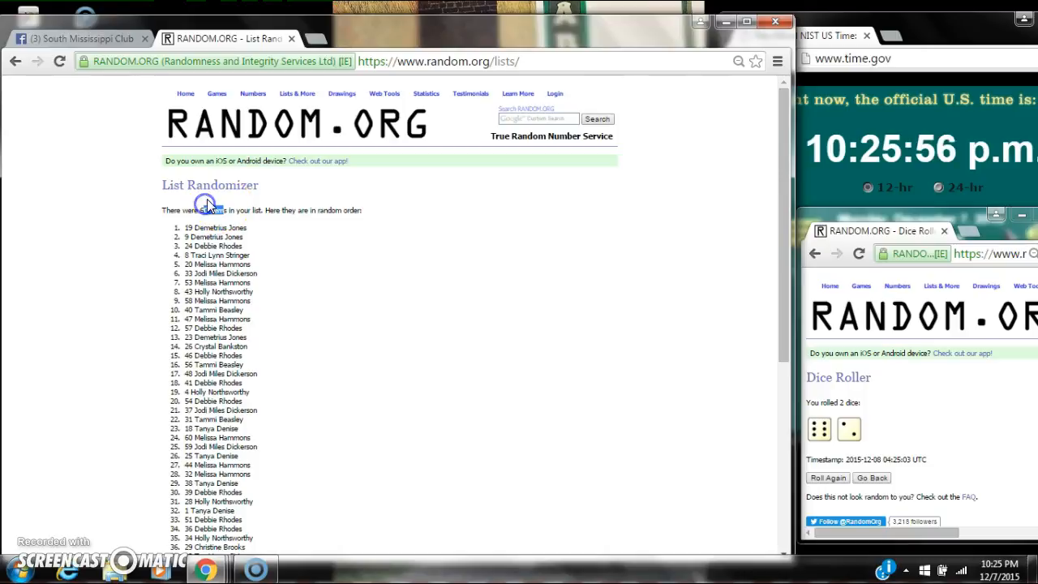
# Step: Review the eighth randomized list with entry 19 on top, then return to the Facebook raffle post
pyautogui.scroll(-3)
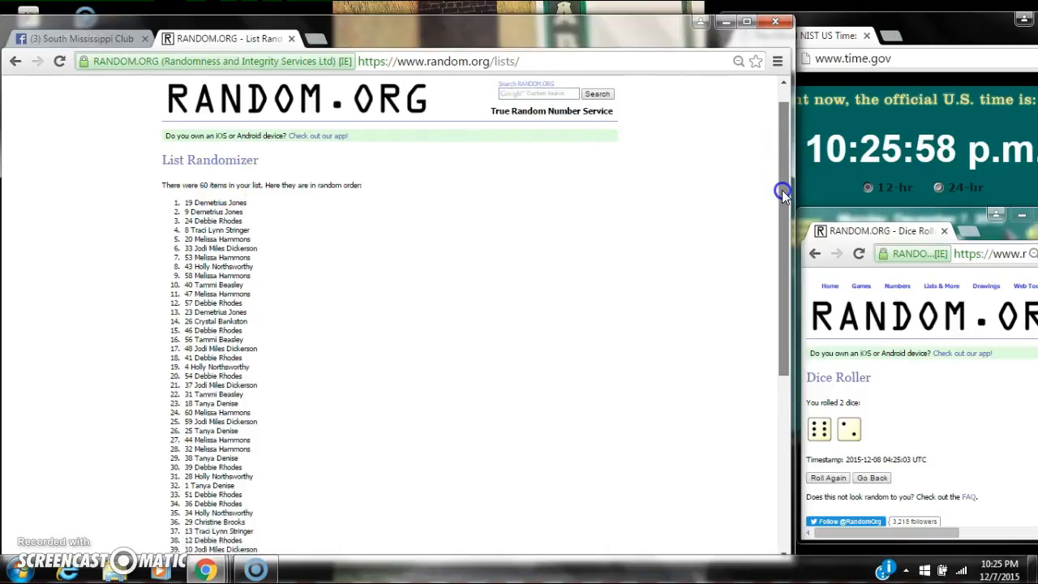
pyautogui.scroll(-3)
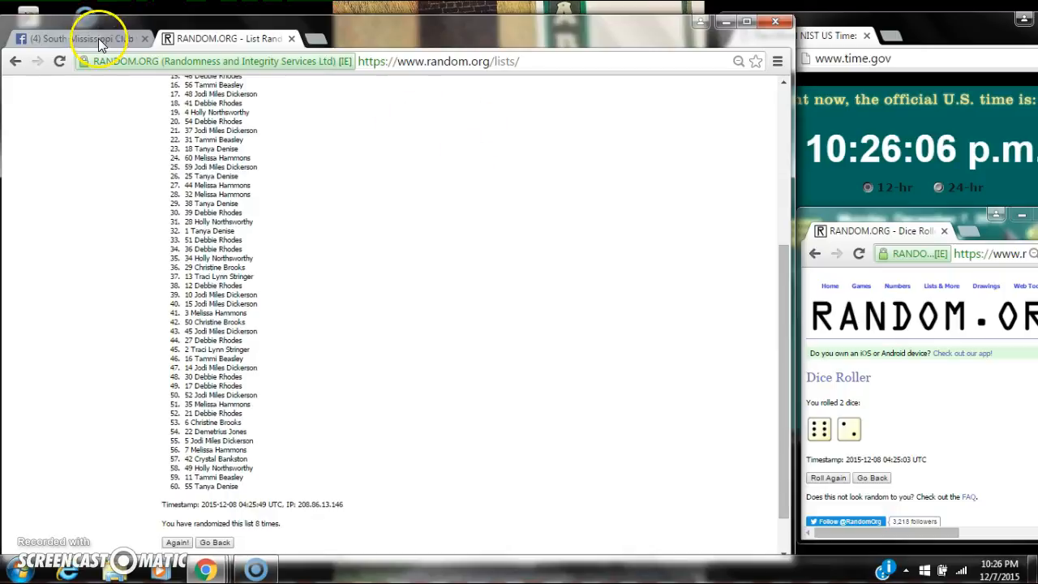
pyautogui.click(78, 39)
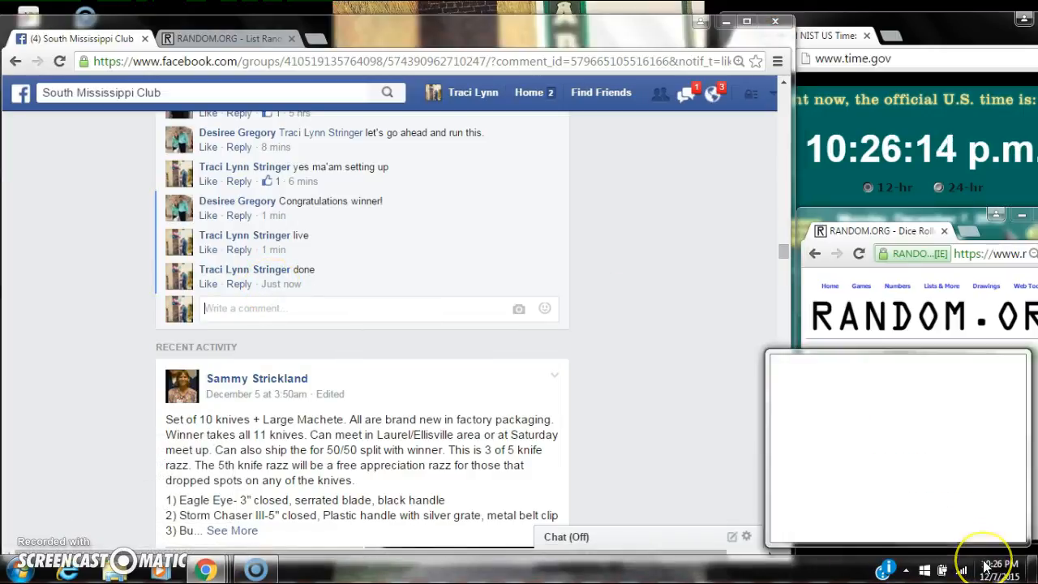
# Step: After the "done" comment, show the RANDOM.ORG eighth-shuffle results again
pyautogui.click(230, 39)
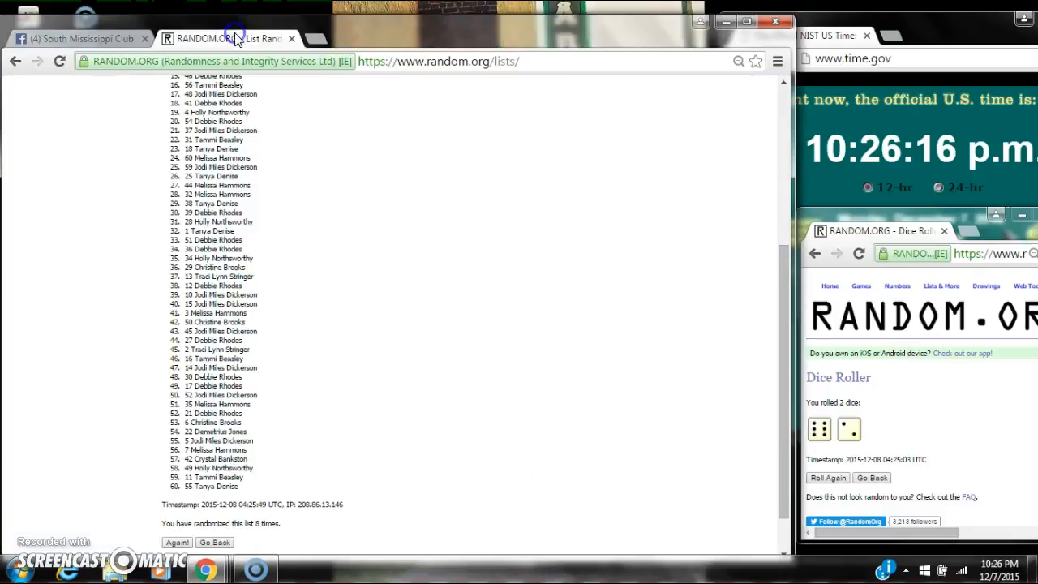